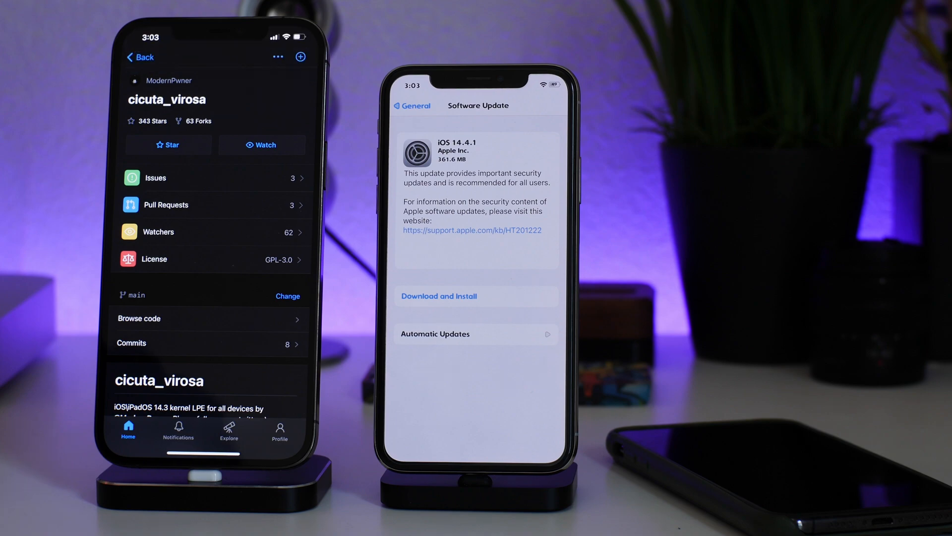
scroll("down", 3)
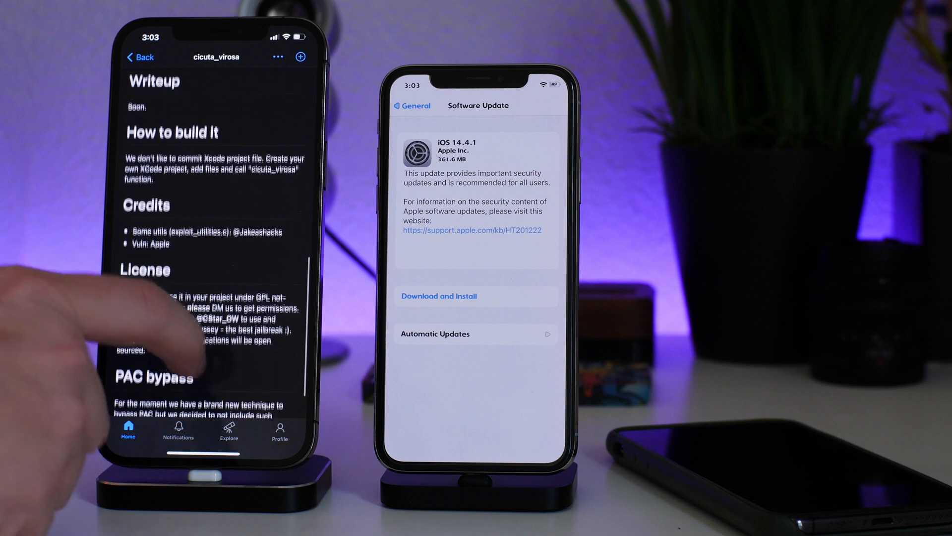
scroll("down", 3)
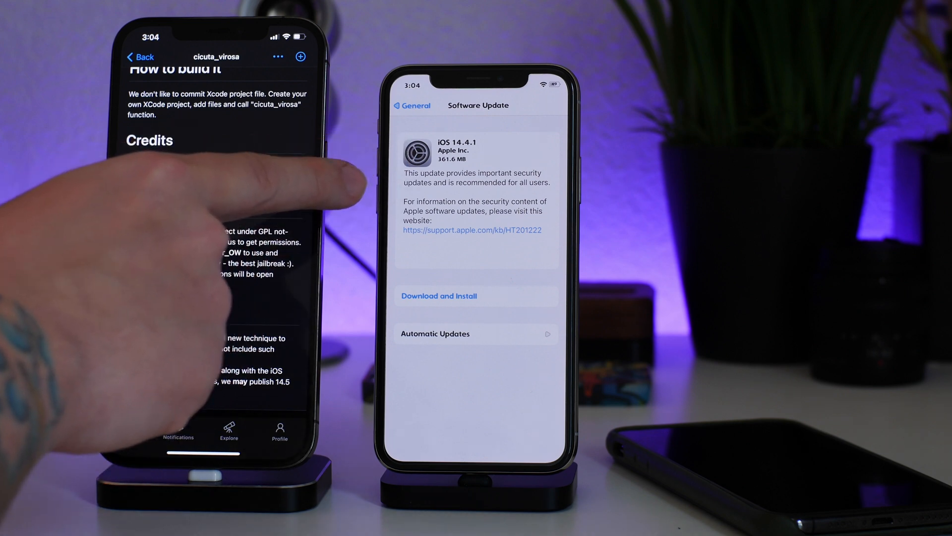
scroll("down", 3)
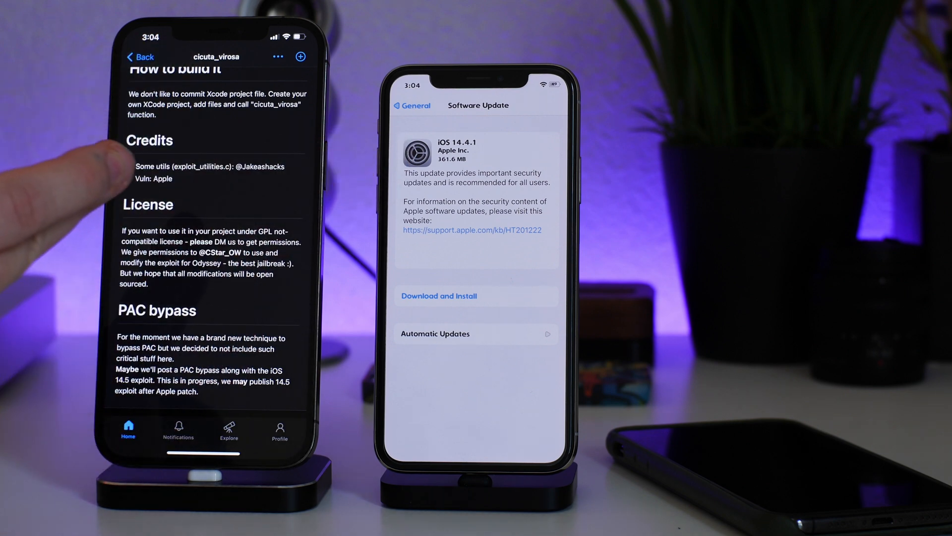